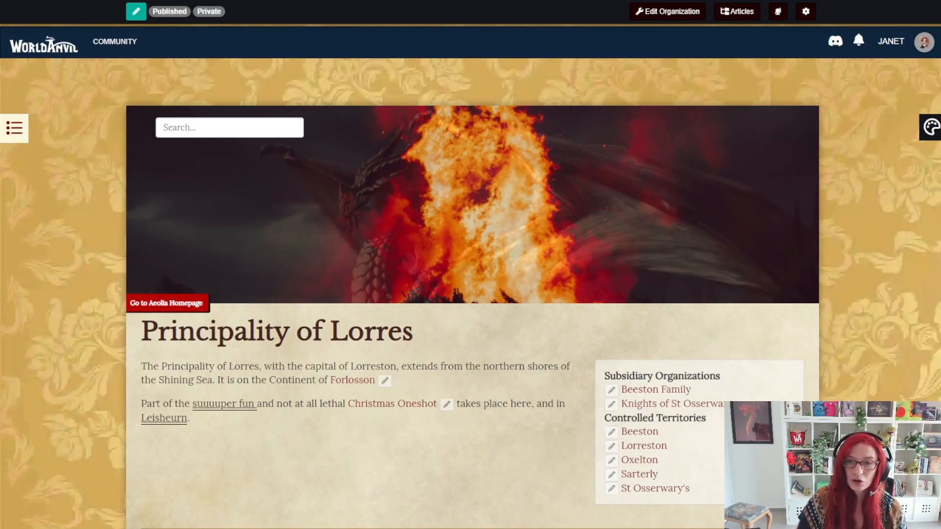
{"action": "mouse_move", "coordinate": [657, 355]}
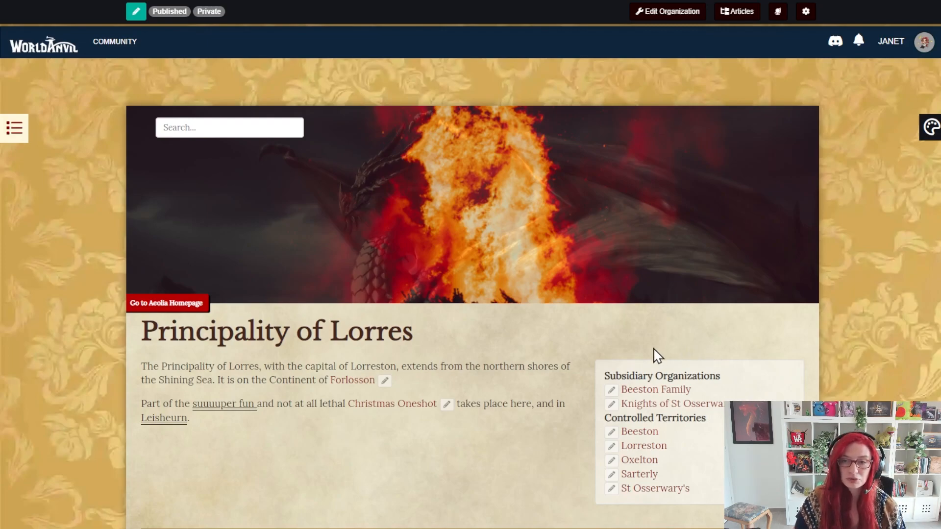
{"action": "mouse_move", "coordinate": [392, 403]}
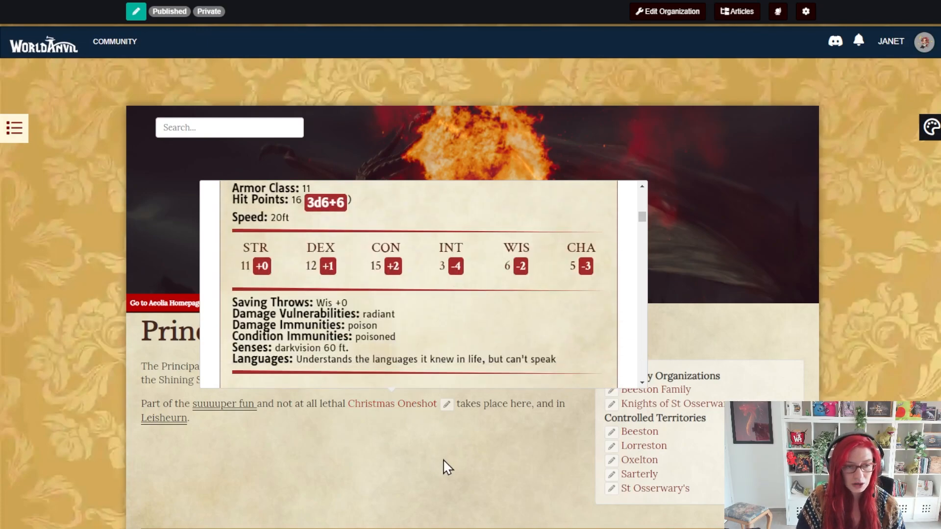
{"action": "mouse_move", "coordinate": [352, 381]}
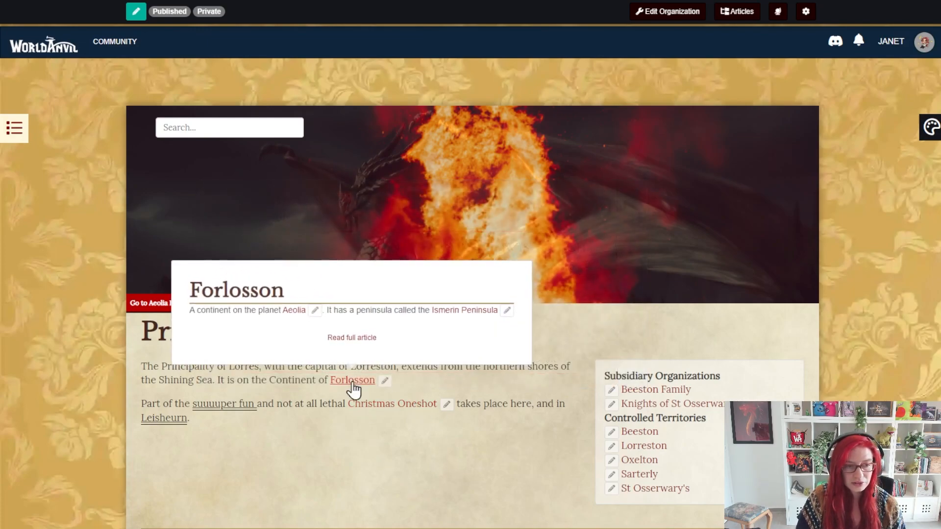
{"action": "mouse_move", "coordinate": [277, 459]}
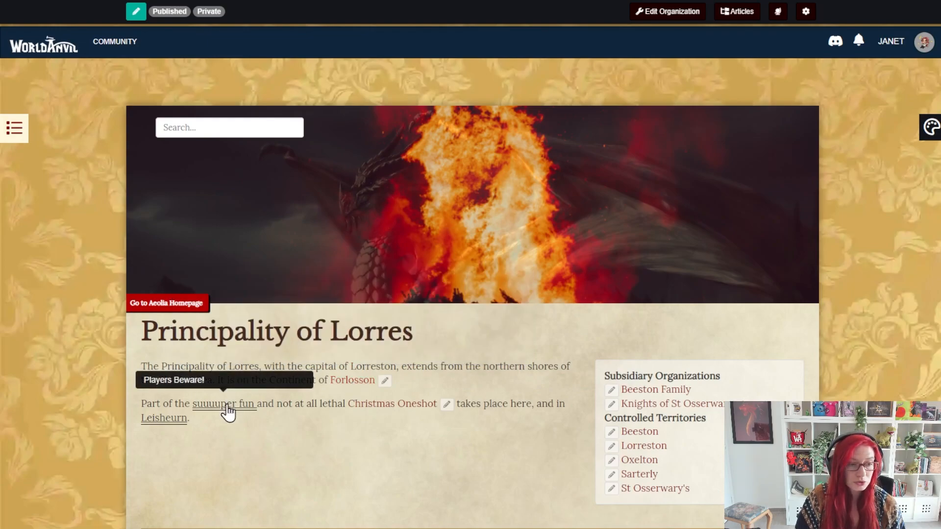
{"action": "mouse_move", "coordinate": [251, 436]}
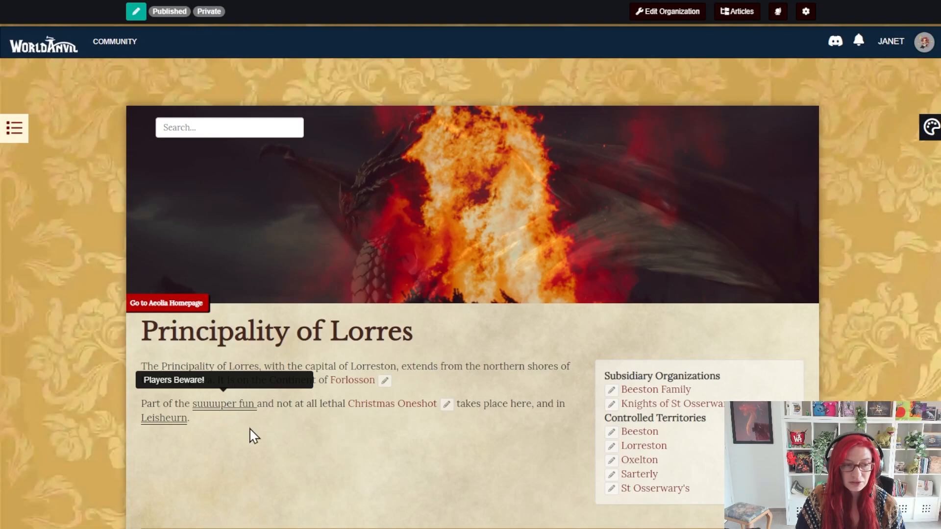
{"action": "mouse_move", "coordinate": [312, 482]}
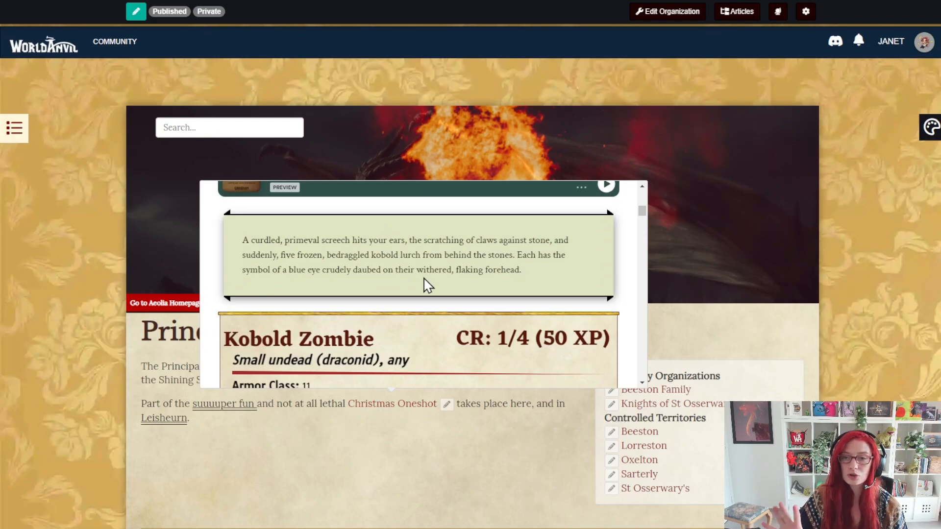
{"action": "mouse_move", "coordinate": [410, 447]}
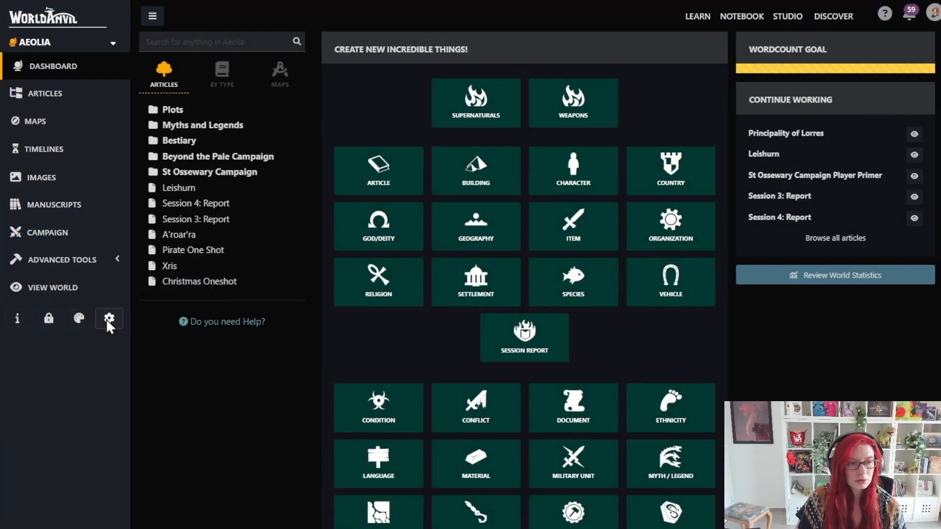
Enable Display Article Tooltips in Aeolia's display configuration and save the changes.
{"action": "left_click", "coordinate": [109, 319]}
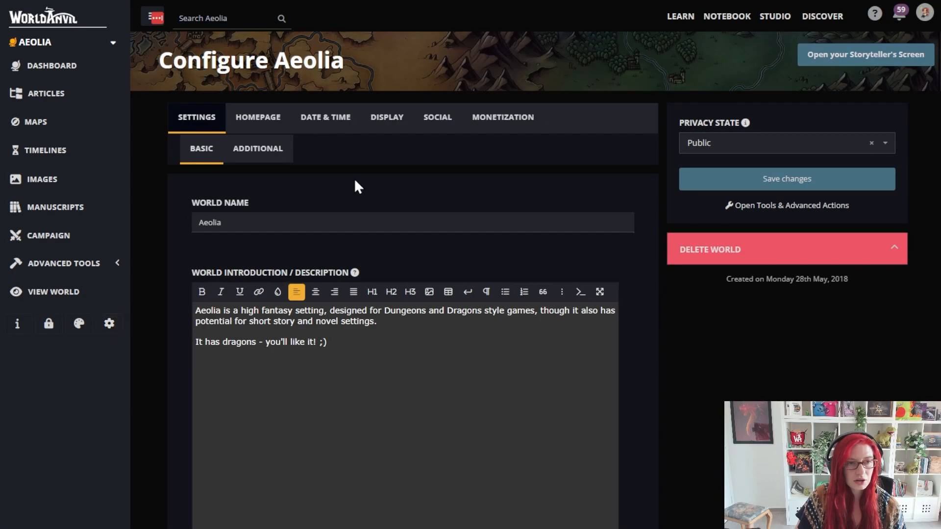
{"action": "left_click", "coordinate": [386, 117]}
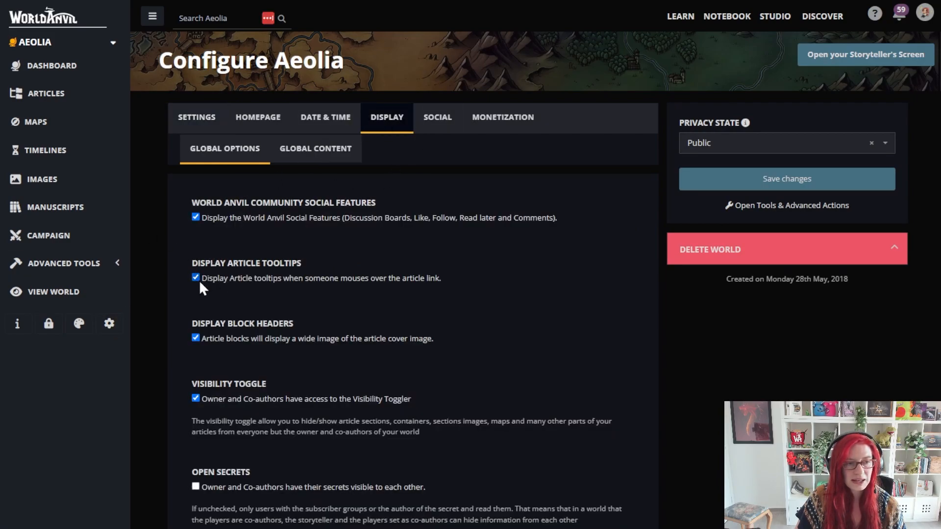
{"action": "mouse_move", "coordinate": [227, 281]}
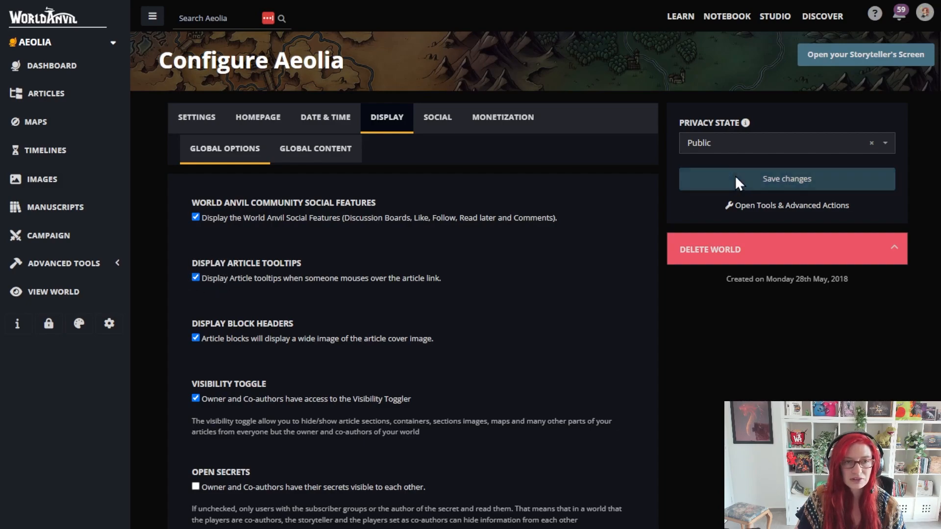
{"action": "left_click", "coordinate": [786, 178]}
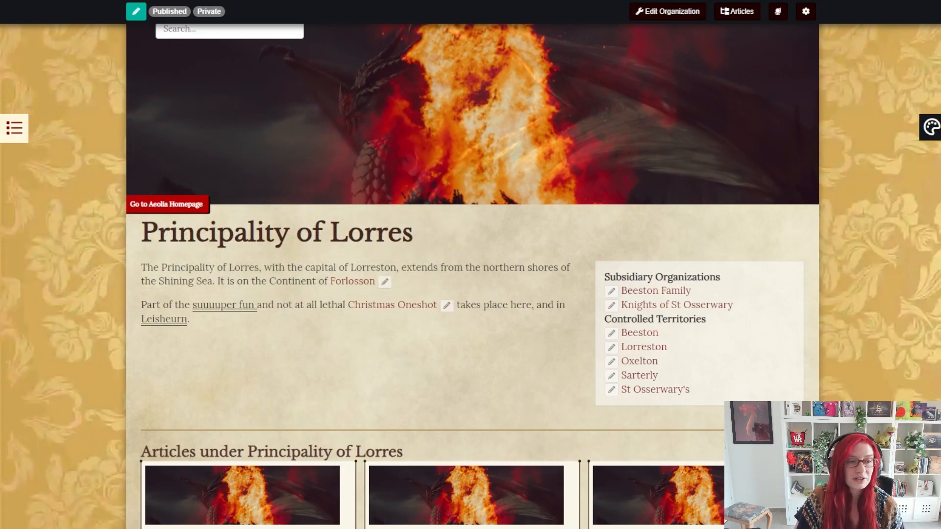
{"action": "mouse_move", "coordinate": [223, 305]}
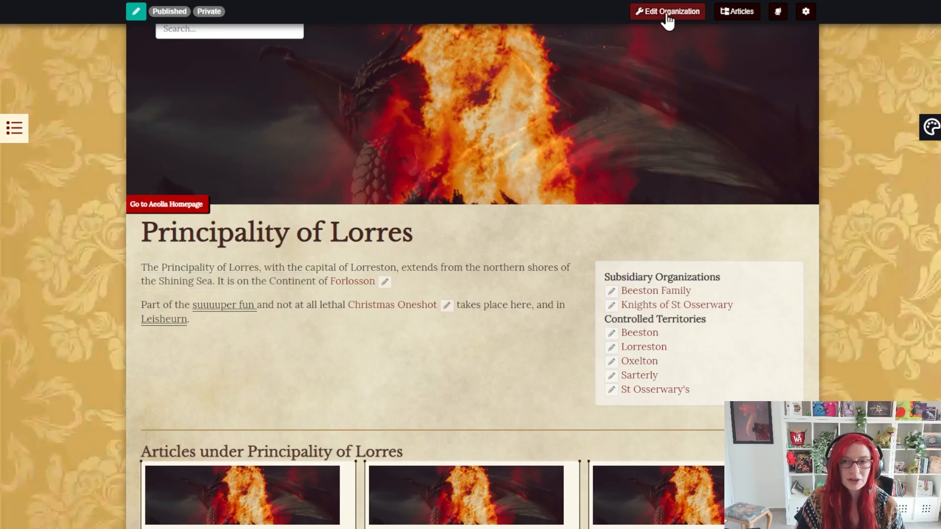
Switch the Principality of Lorres organization article into edit mode.
{"action": "left_click", "coordinate": [666, 11]}
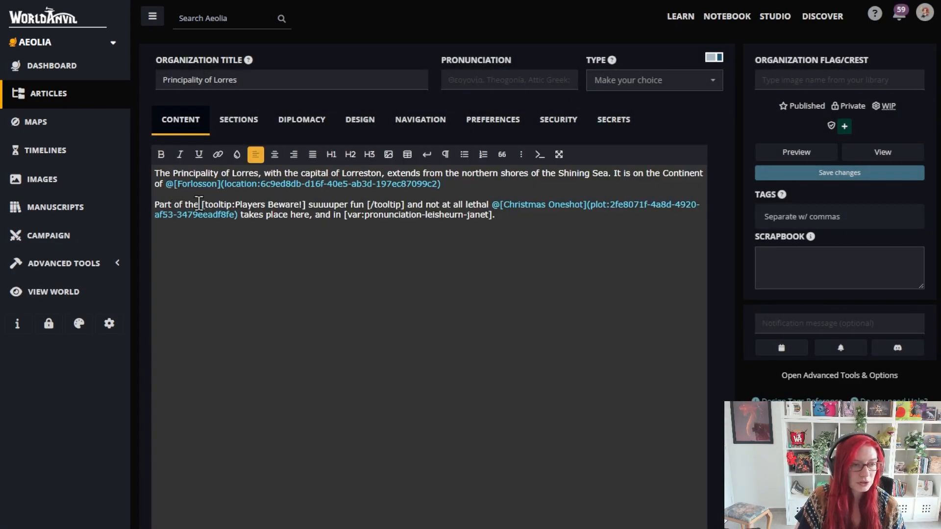
Highlight the [tooltip:Players Beware!] markup in the content, then return to the article view.
{"action": "left_click_drag", "start_coordinate": [202, 203], "coordinate": [306, 203]}
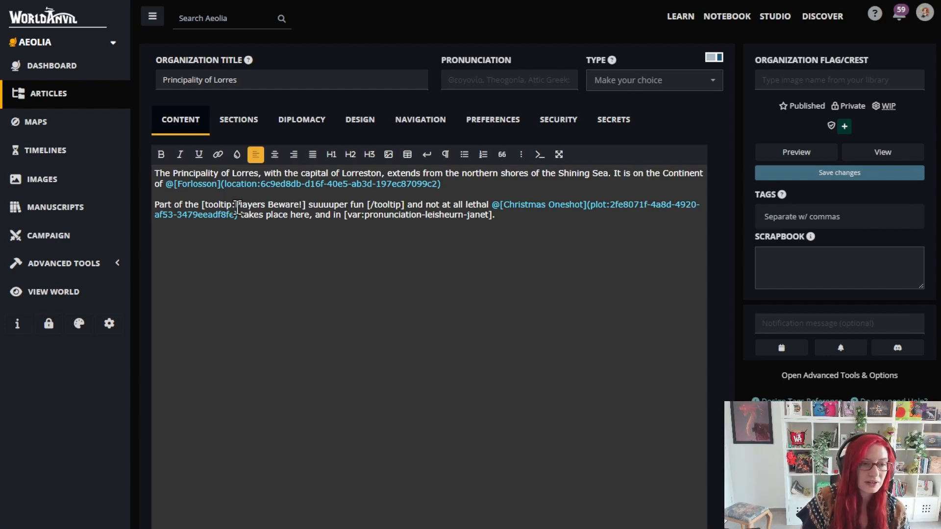
{"action": "double_click", "coordinate": [327, 204]}
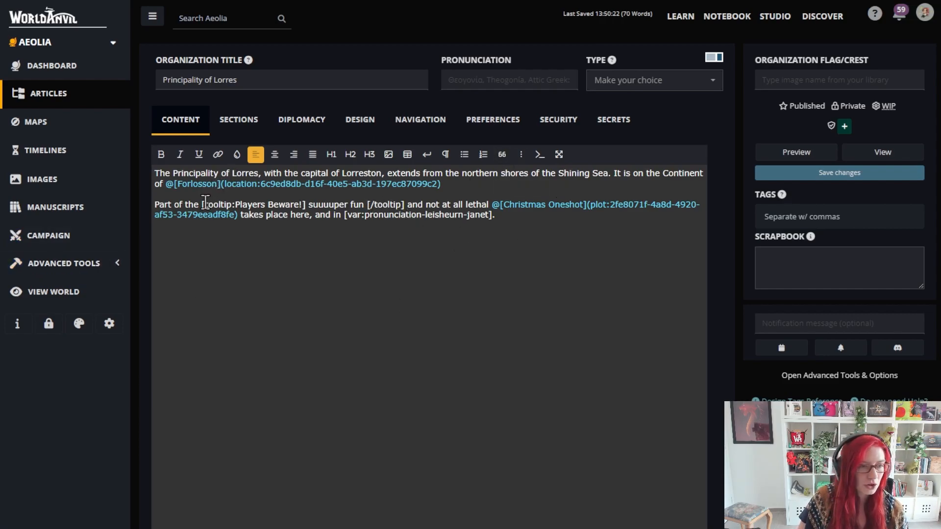
{"action": "left_click_drag", "start_coordinate": [200, 205], "coordinate": [306, 205]}
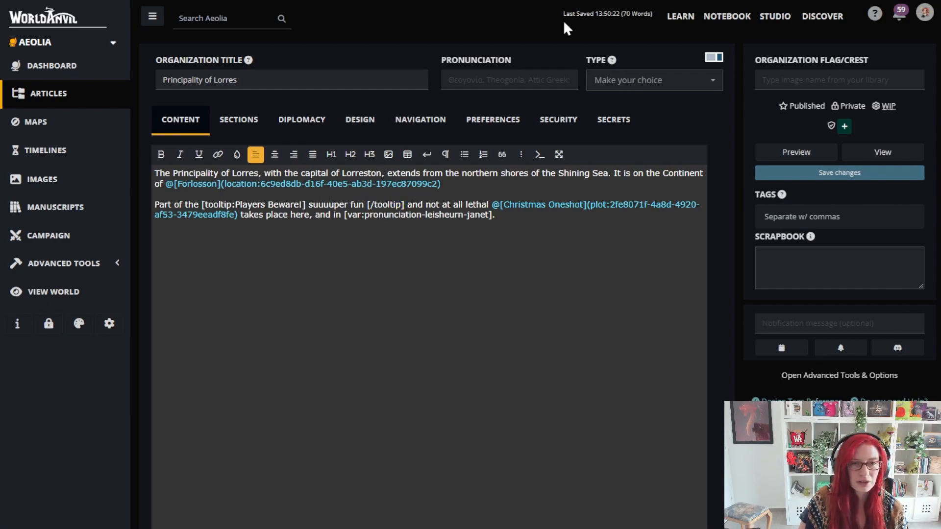
{"action": "left_click", "coordinate": [883, 152]}
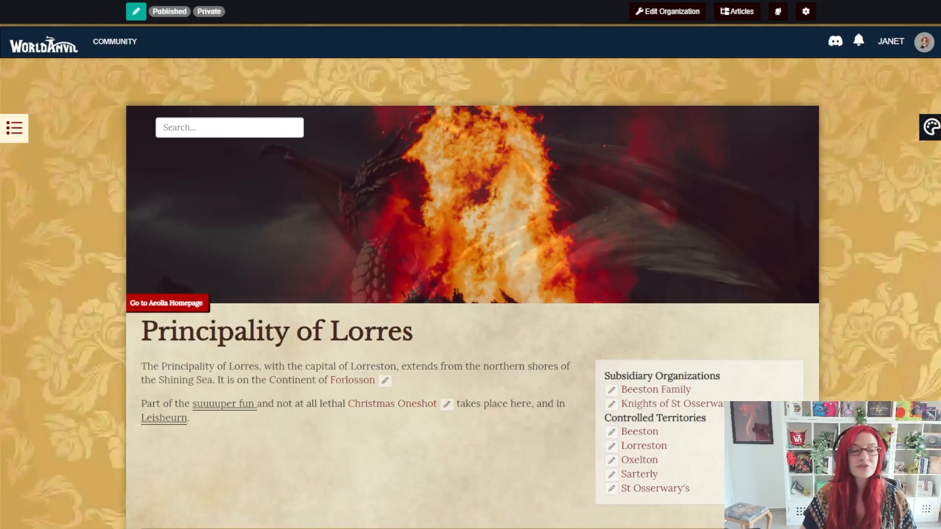
{"action": "mouse_move", "coordinate": [164, 418]}
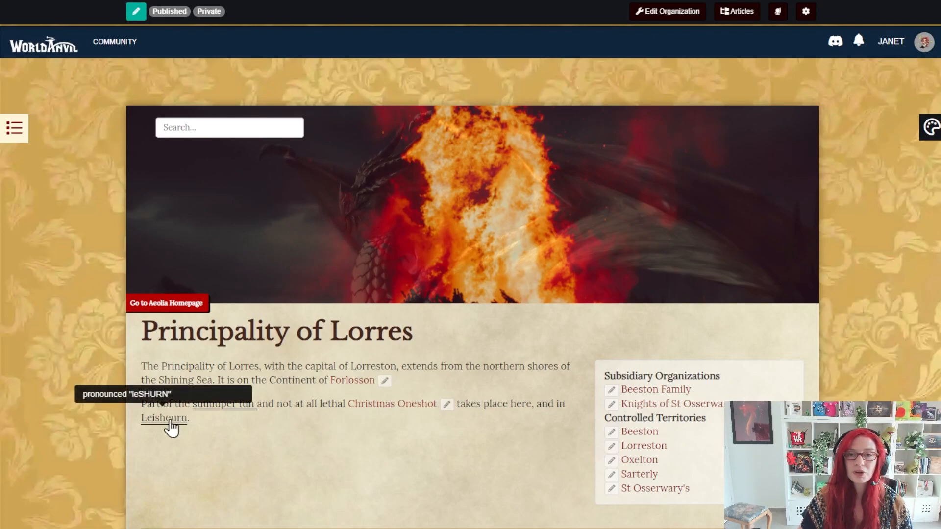
{"action": "mouse_move", "coordinate": [283, 464]}
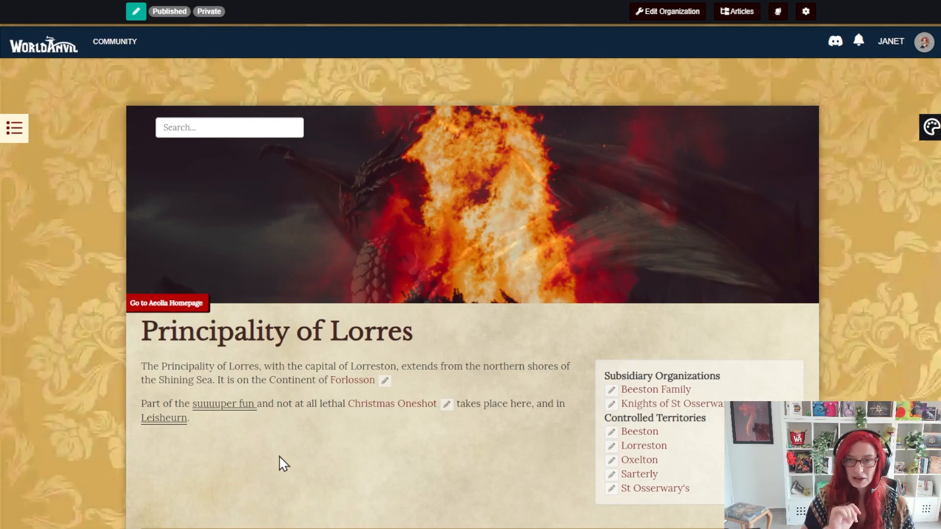
{"action": "mouse_move", "coordinate": [787, 109]}
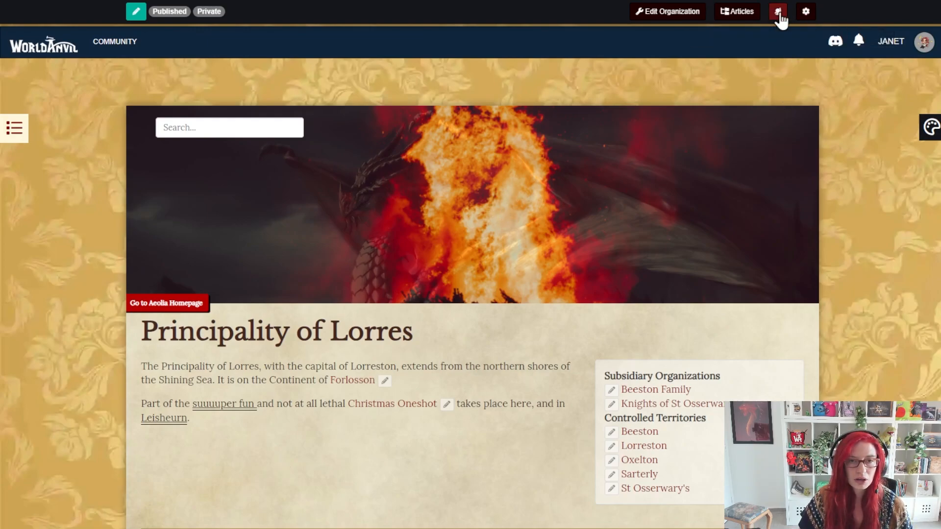
Reach the Variables page via Advanced Tools and focus the new-collection name and description fields.
{"action": "left_click", "coordinate": [777, 11]}
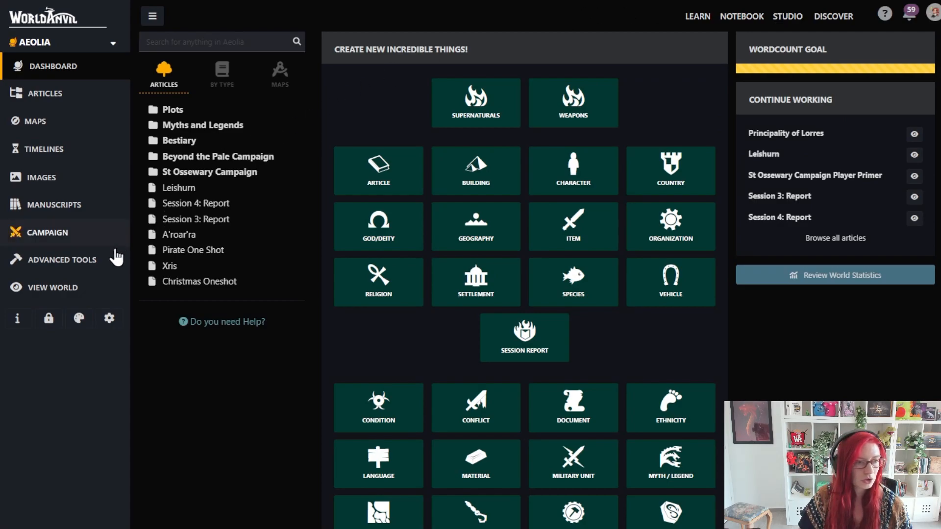
{"action": "left_click", "coordinate": [63, 259]}
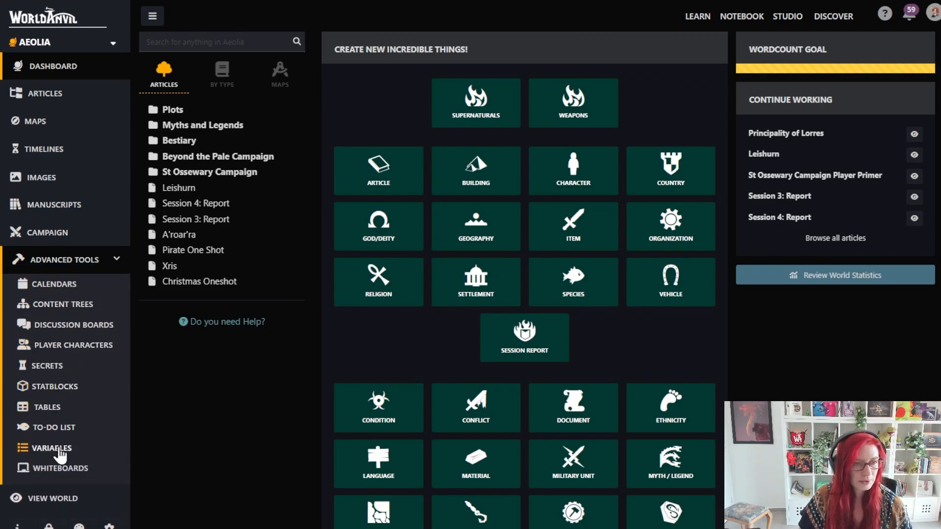
{"action": "left_click", "coordinate": [50, 448]}
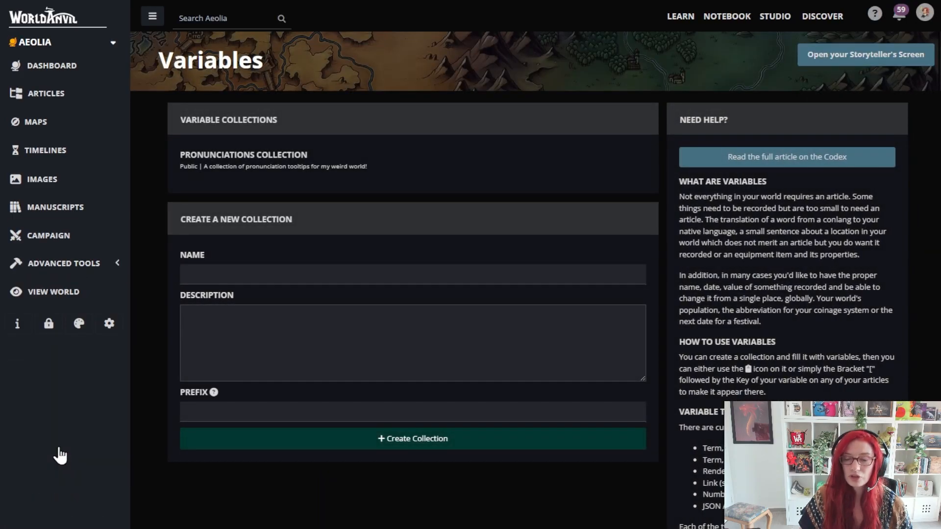
{"action": "mouse_move", "coordinate": [151, 279]}
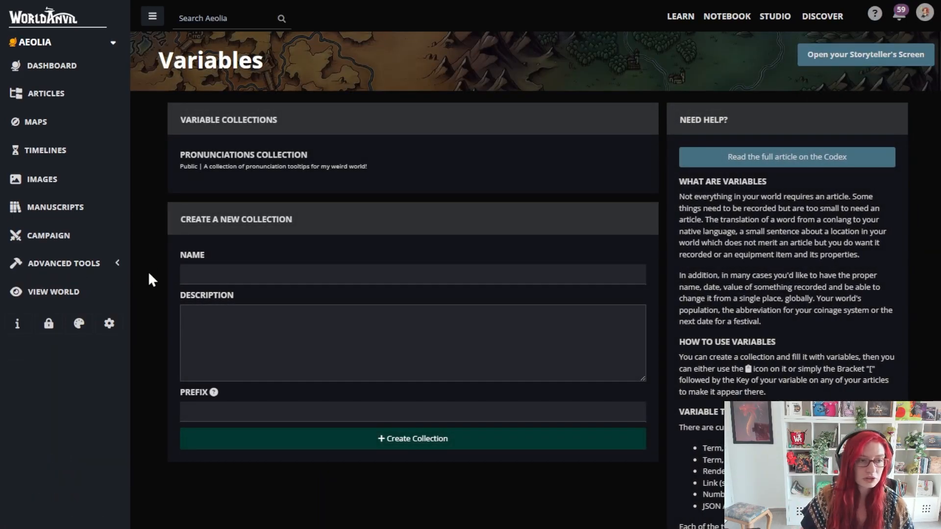
{"action": "left_click", "coordinate": [413, 275]}
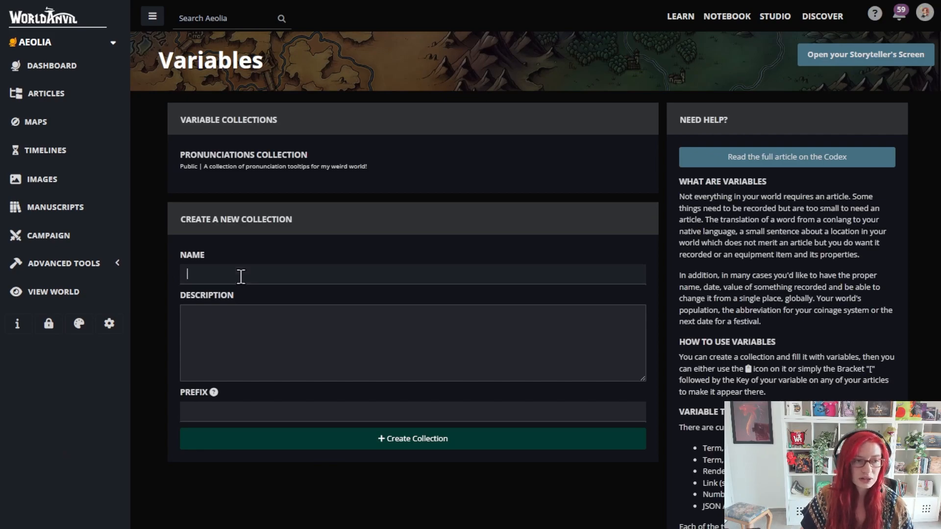
{"action": "mouse_move", "coordinate": [226, 162]}
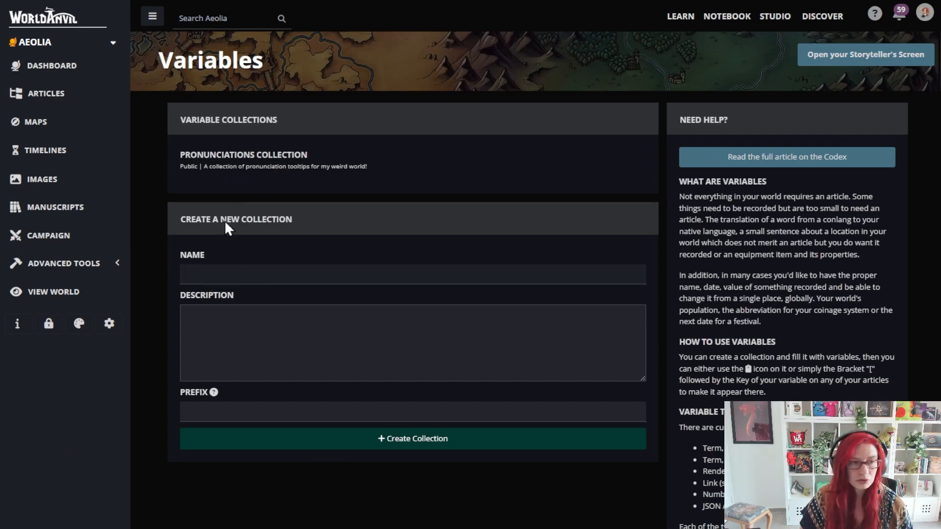
{"action": "left_click", "coordinate": [256, 330]}
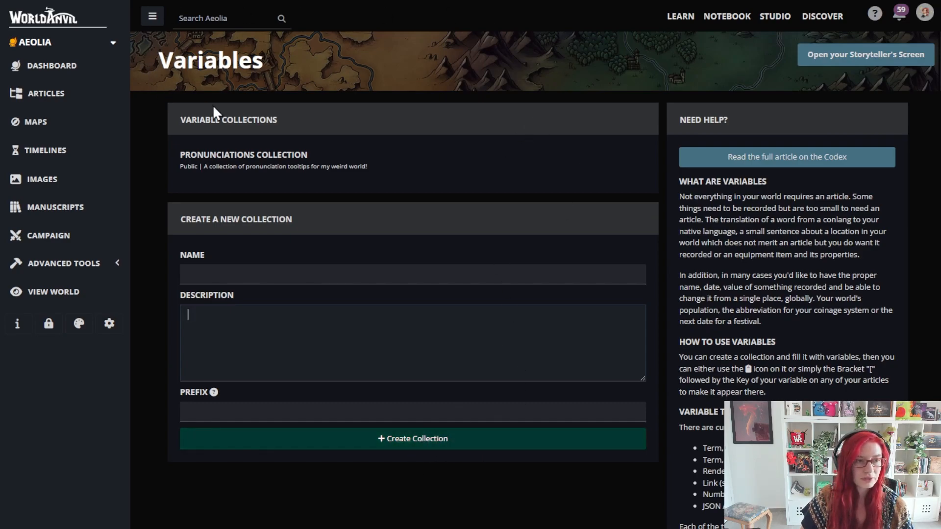
Add variable pronunciation-regal titled Regal with value pronounced "reh-GAL" to the Pronunciations Collection.
{"action": "left_click", "coordinate": [243, 154]}
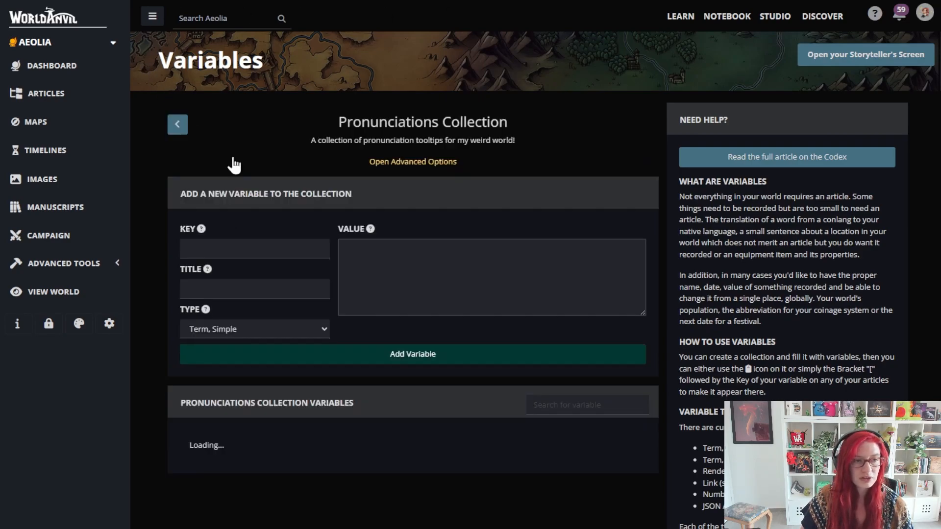
{"action": "type", "text": "pronunciation-regal"}
{"action": "type", "text": "pronounced \"reh-GAL\""}
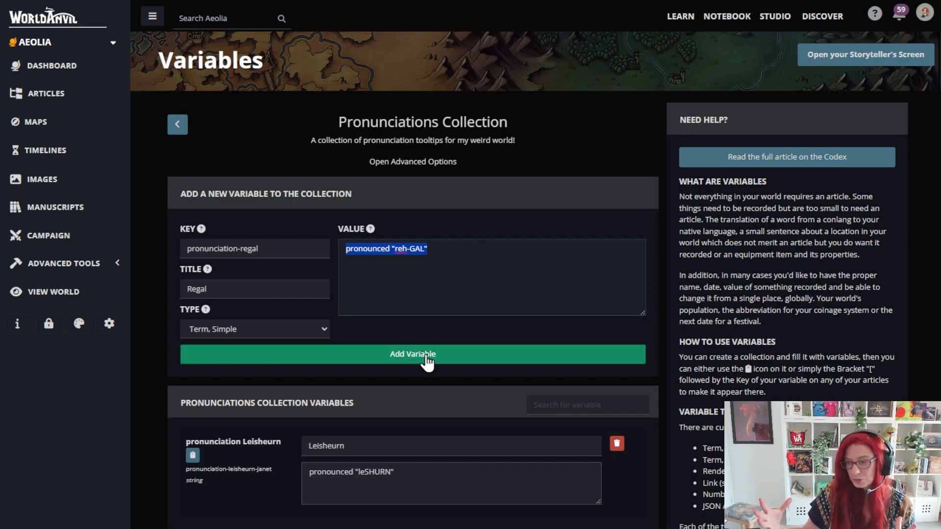
{"action": "left_click", "coordinate": [413, 353]}
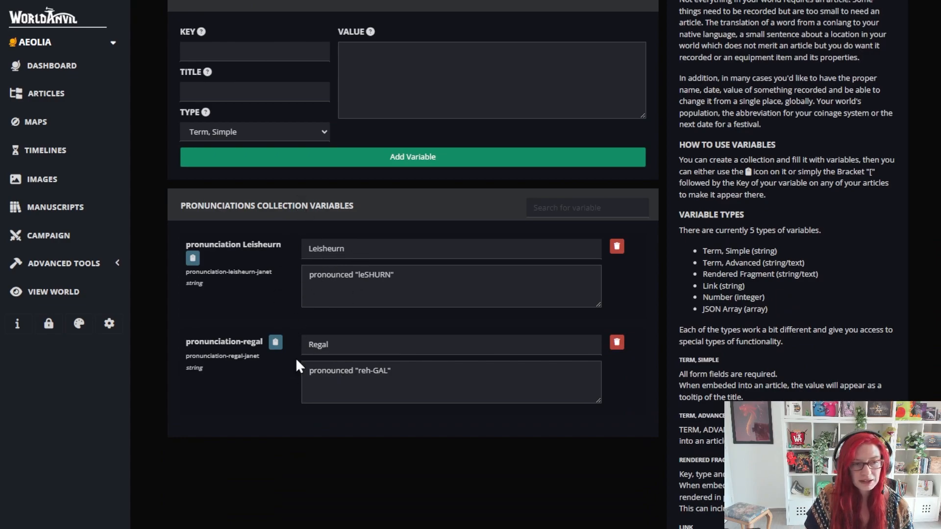
{"action": "left_click", "coordinate": [587, 207]}
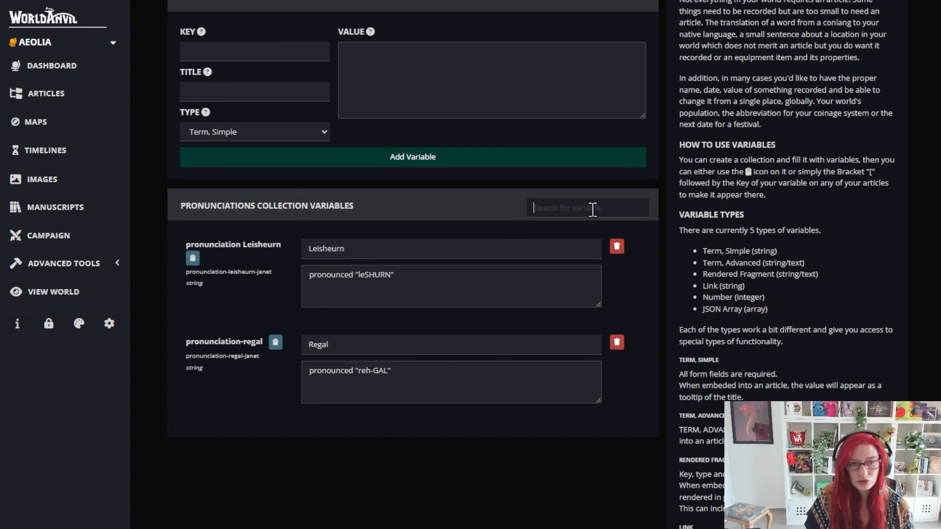
{"action": "mouse_move", "coordinate": [354, 446]}
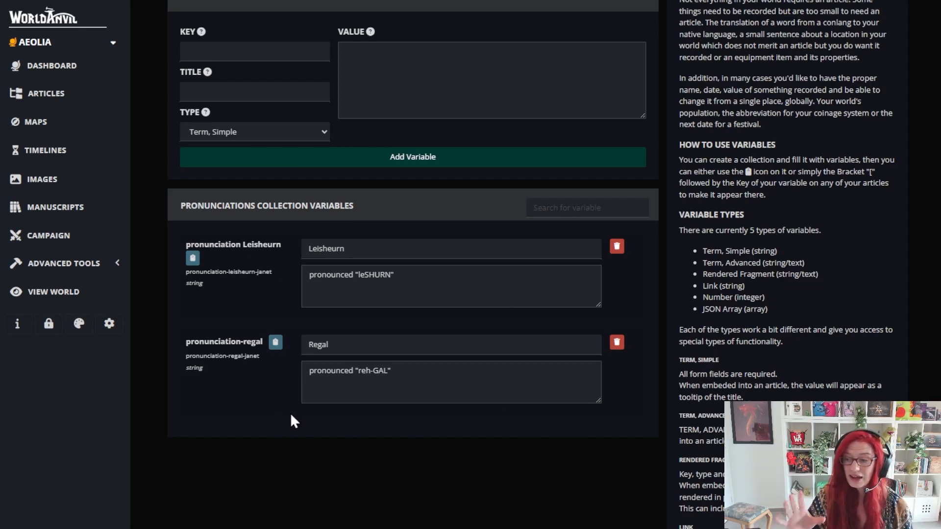
{"action": "left_click", "coordinate": [275, 341]}
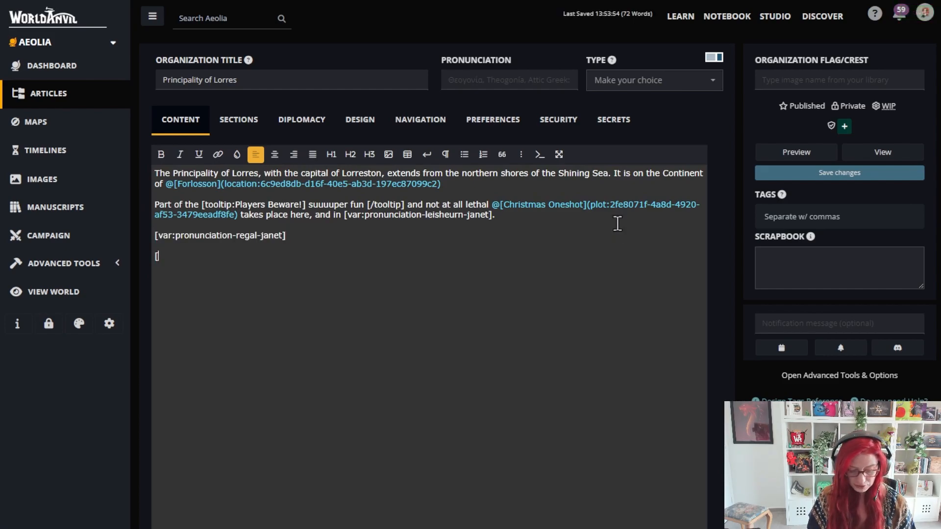
Insert pronunciation-regal from the [reg autocomplete into the article and begin a new bracketed line.
{"action": "type", "text": "re"}
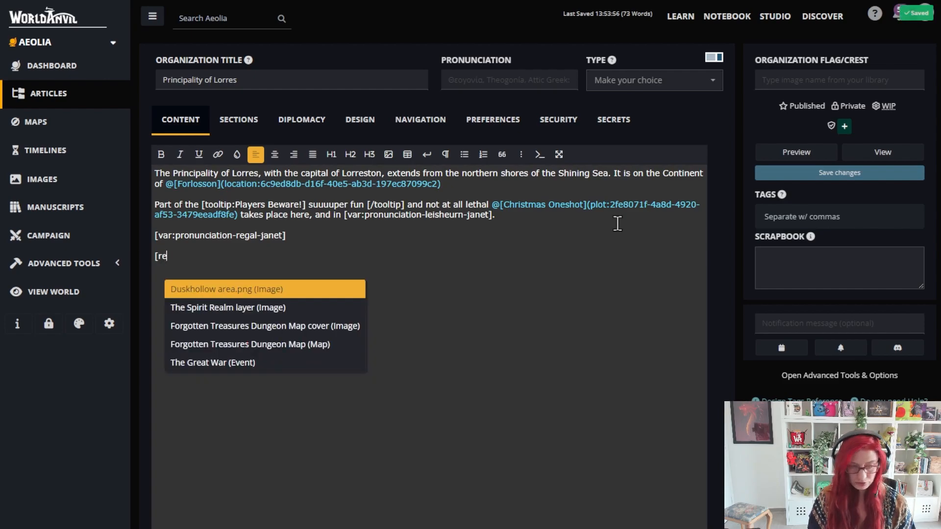
{"action": "type", "text": "g"}
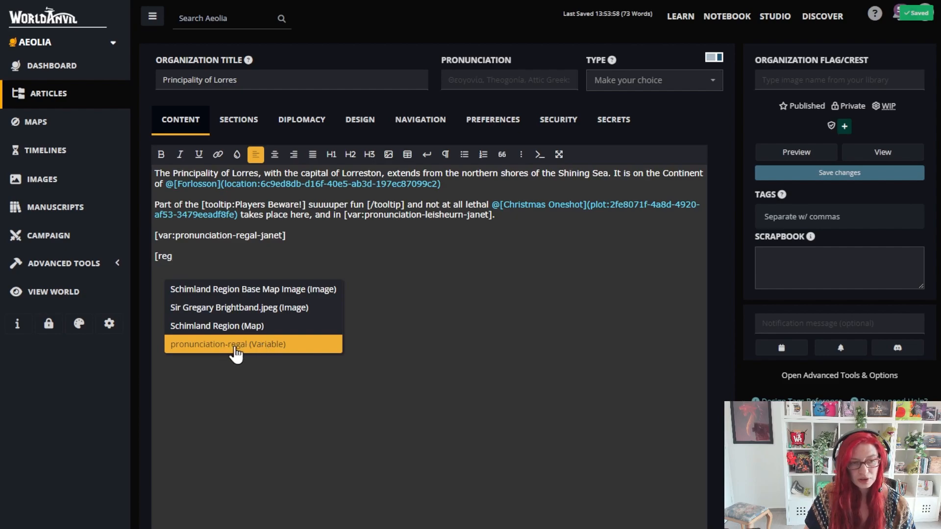
{"action": "left_click", "coordinate": [227, 344]}
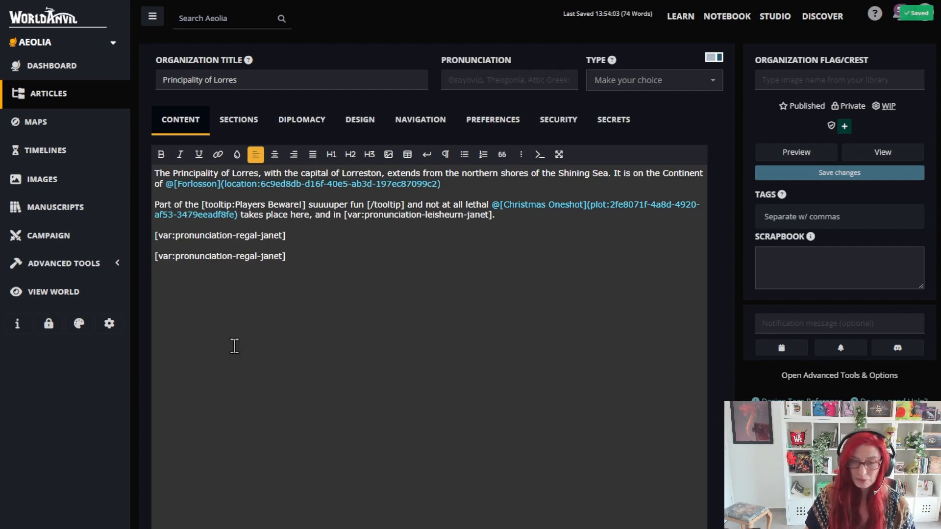
{"action": "key", "text": "enter"}
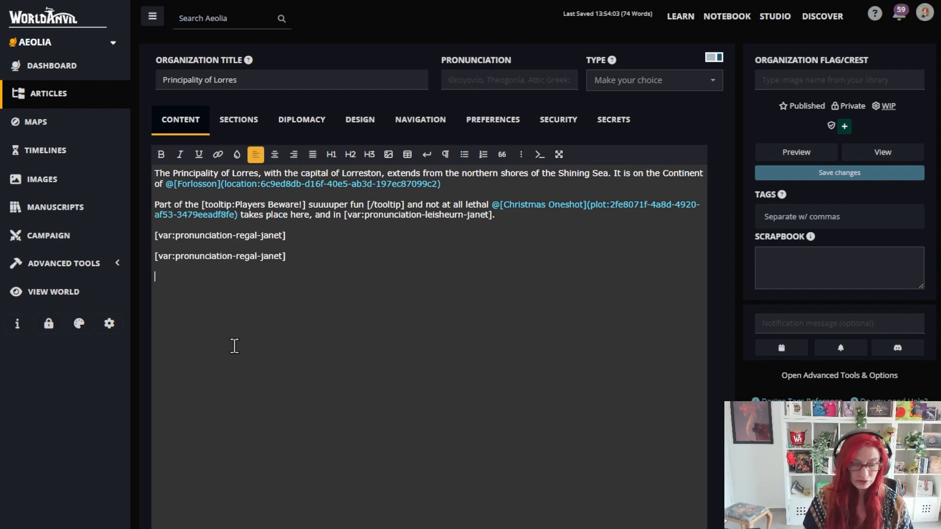
{"action": "type", "text": "["}
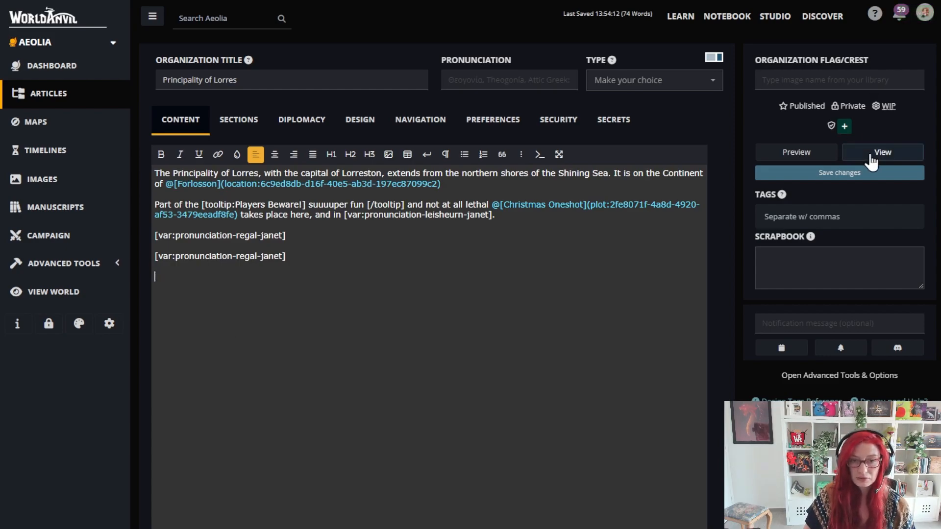
Show the published Lorres page with the Regal 'reh-GAL' pronunciation tooltip.
{"action": "left_click", "coordinate": [881, 152]}
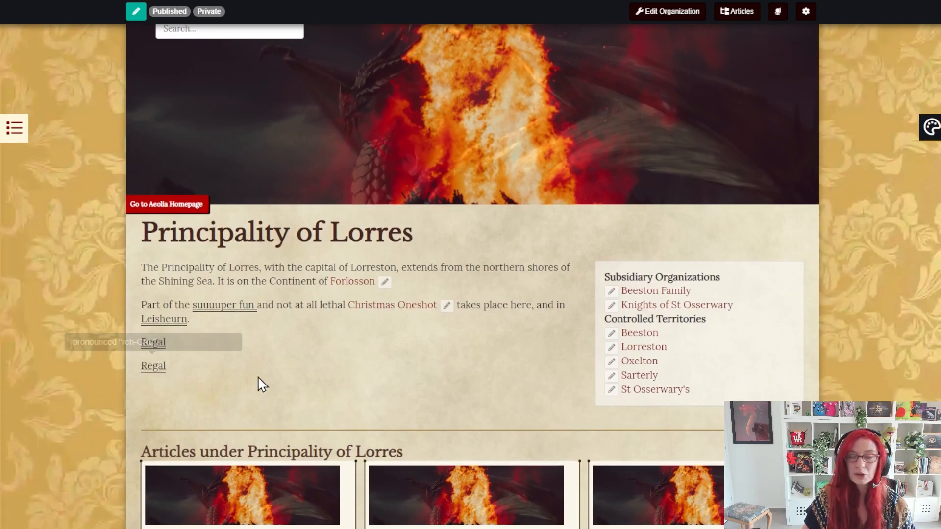
{"action": "mouse_move", "coordinate": [258, 385]}
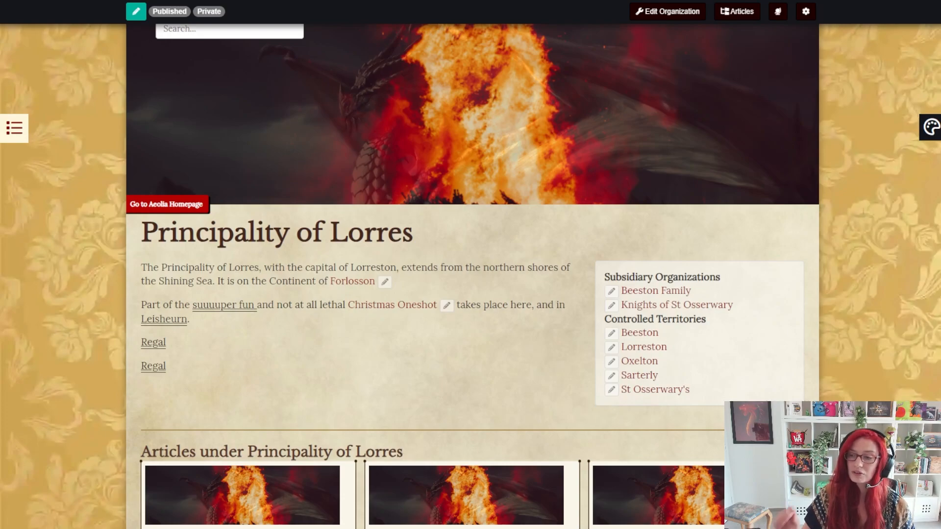